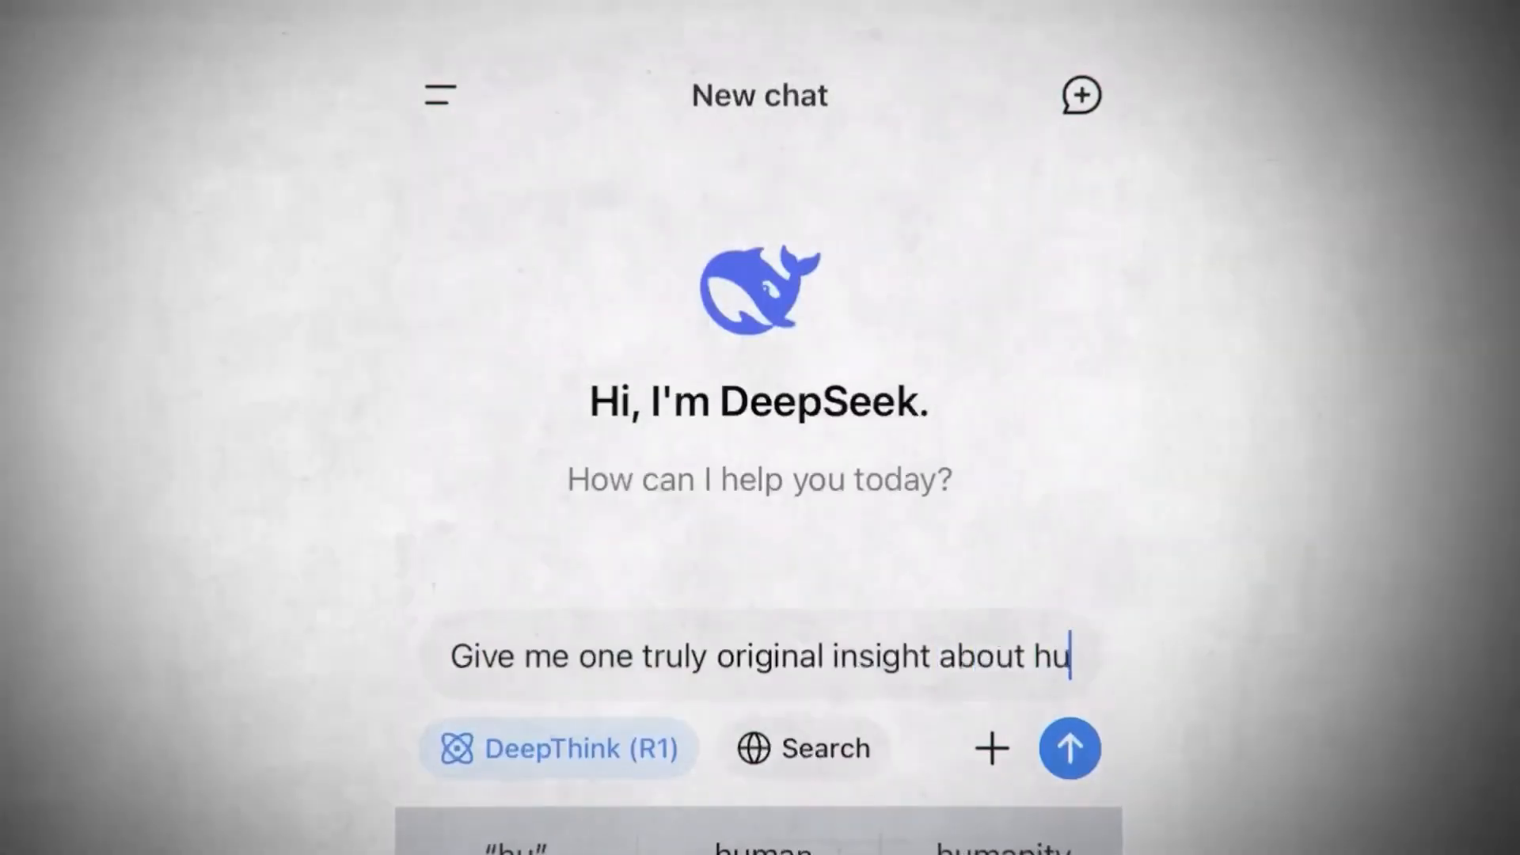
# Step: Focus the DeepSeek message box to start typing the original-insight prompt with DeepThink (R1) on
pyautogui.click(1070, 748)
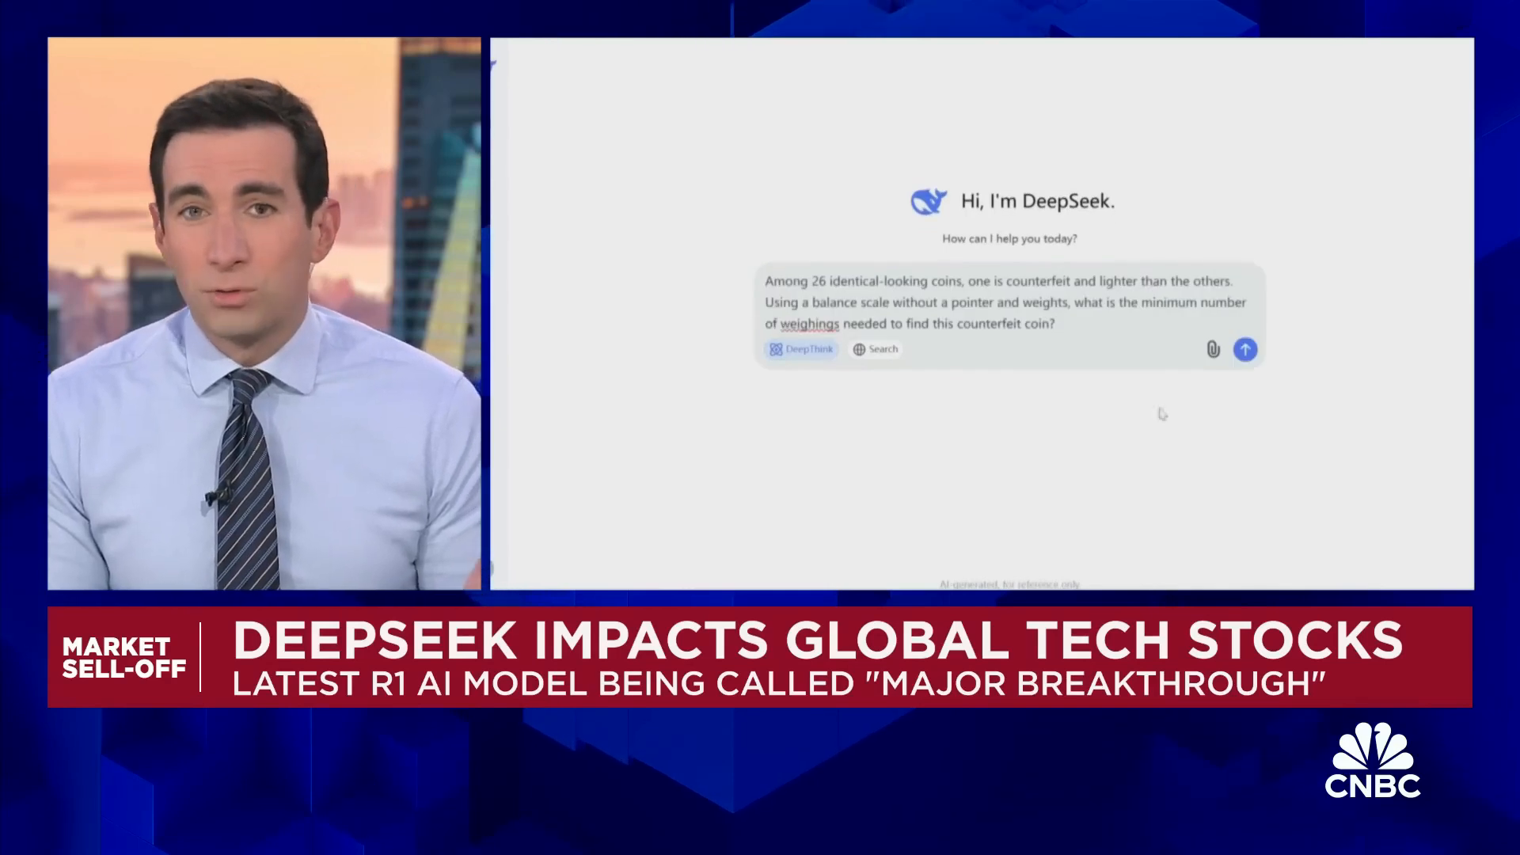
# Step: Send the 26-coin lighter-counterfeit balance-scale puzzle to DeepSeek
pyautogui.click(1245, 350)
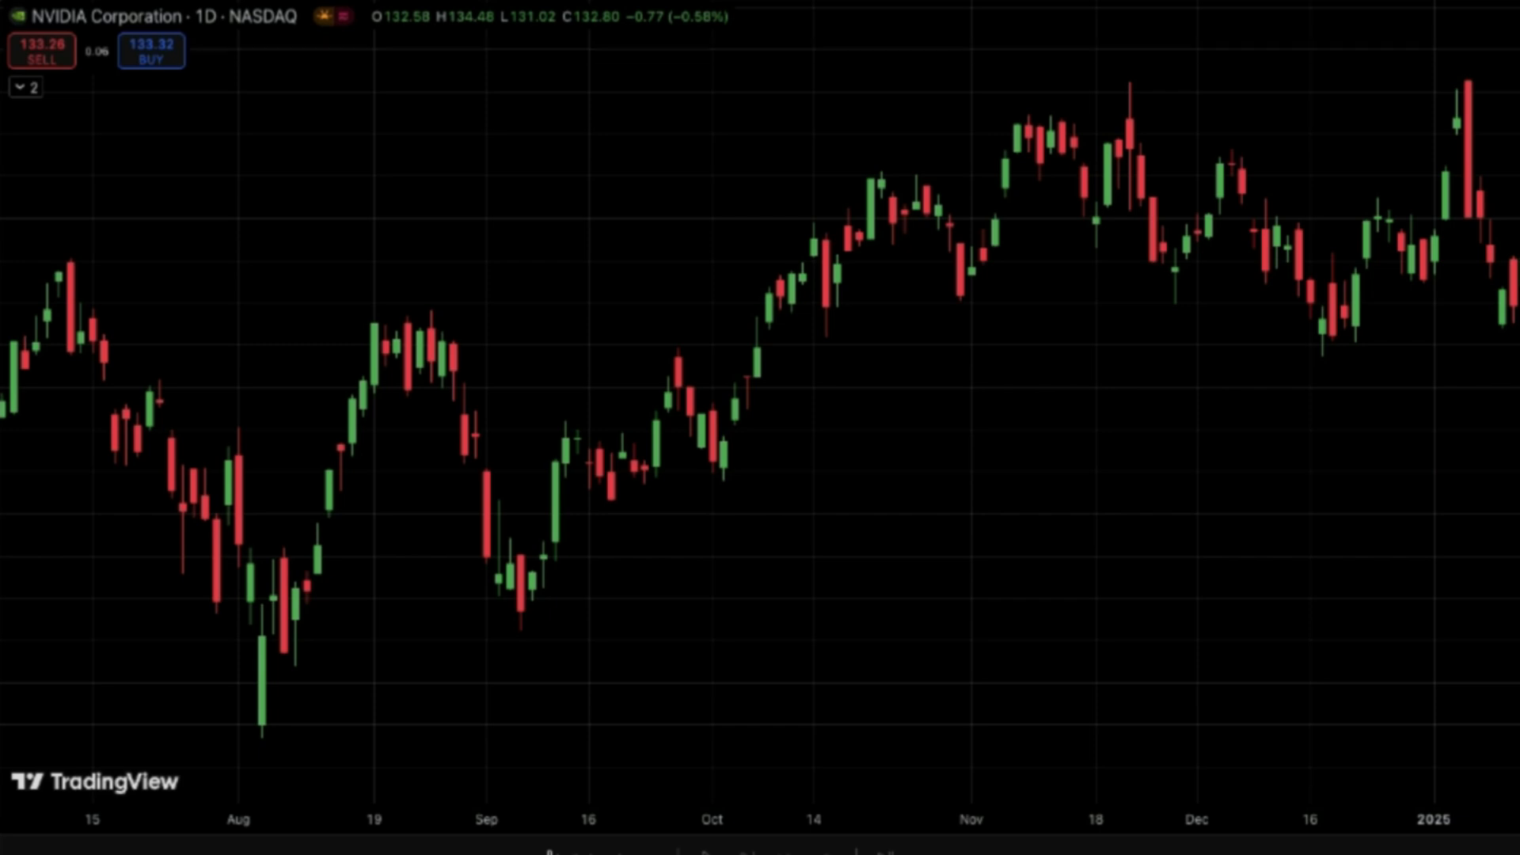
pyautogui.moveTo(107, 459)
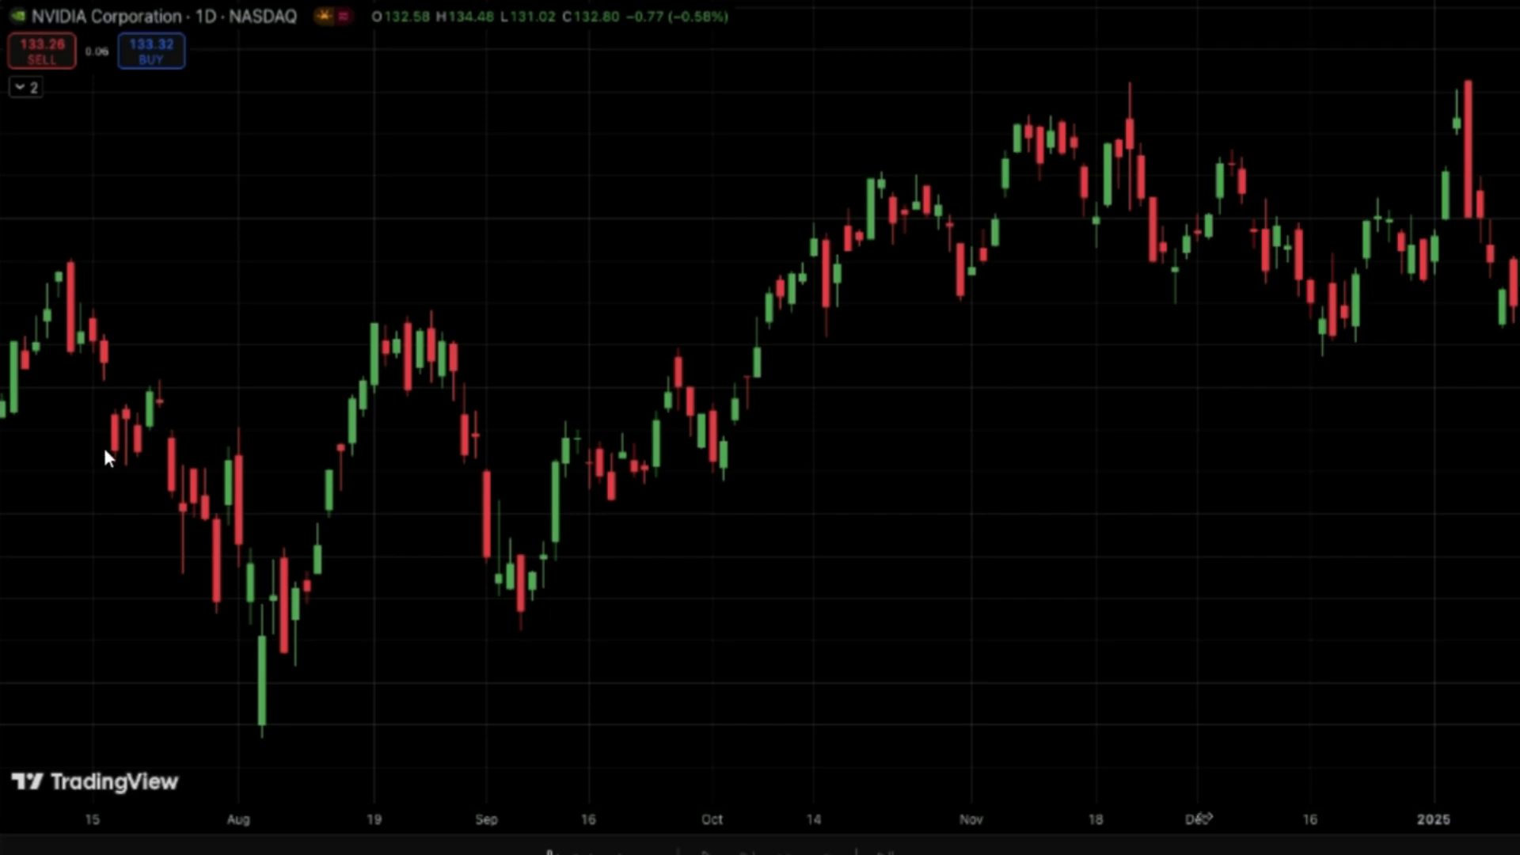